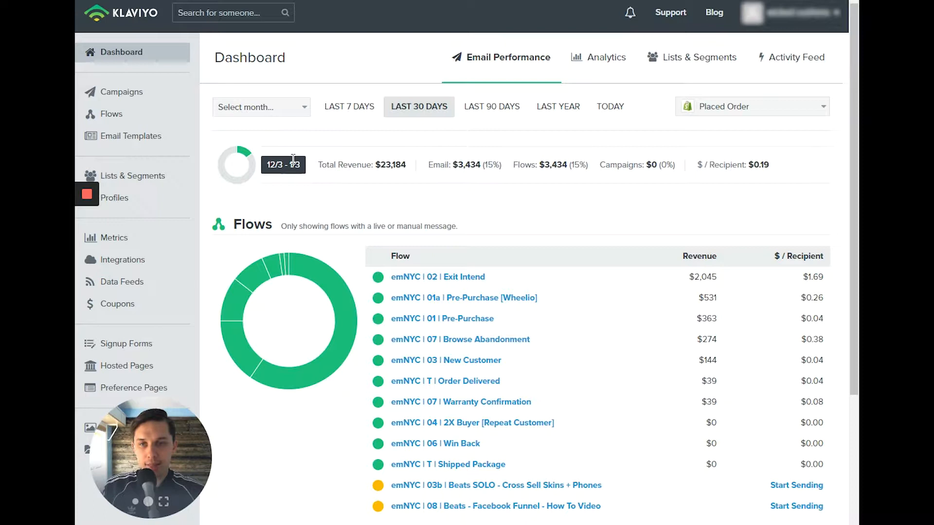
pyautogui.moveTo(493, 170)
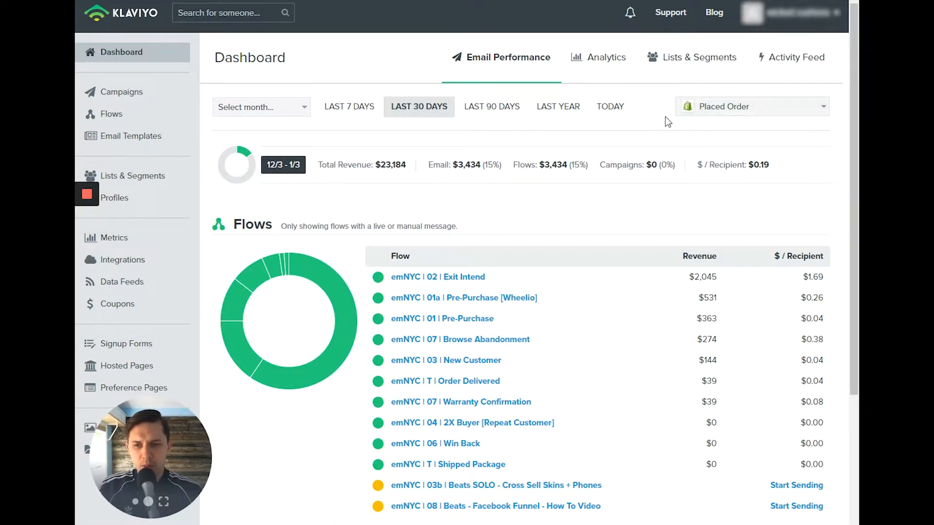
pyautogui.moveTo(676, 133)
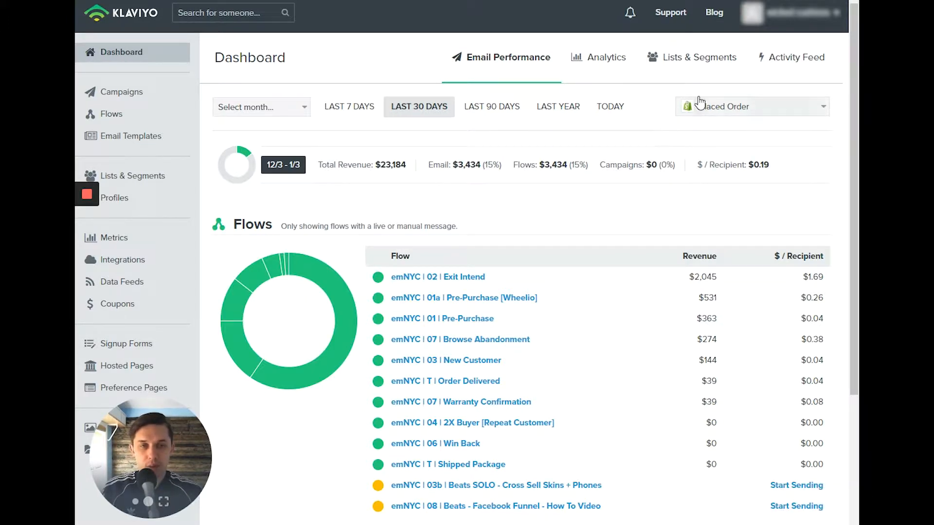
# Step: Set the conversion metric to Active on Site and highlight the flows total of 449 conversions
pyautogui.click(750, 106)
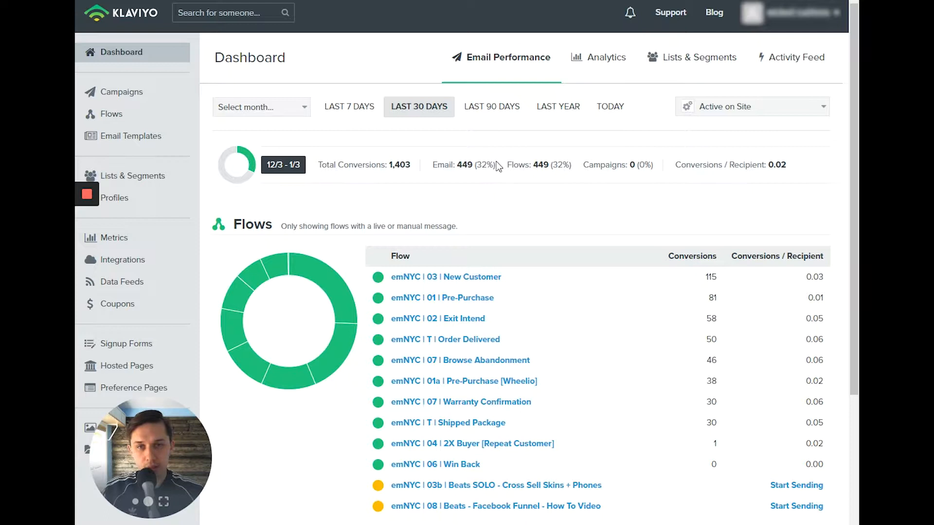
pyautogui.doubleClick(541, 165)
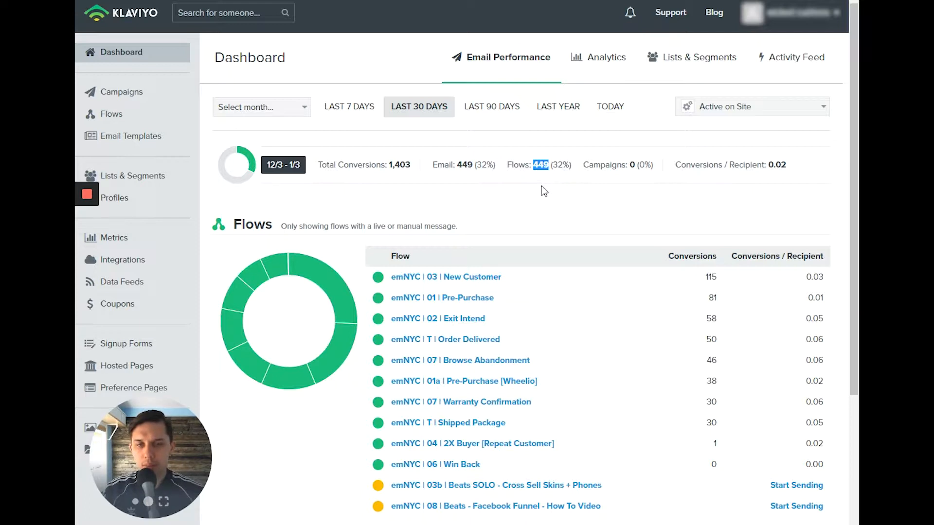
pyautogui.moveTo(595, 184)
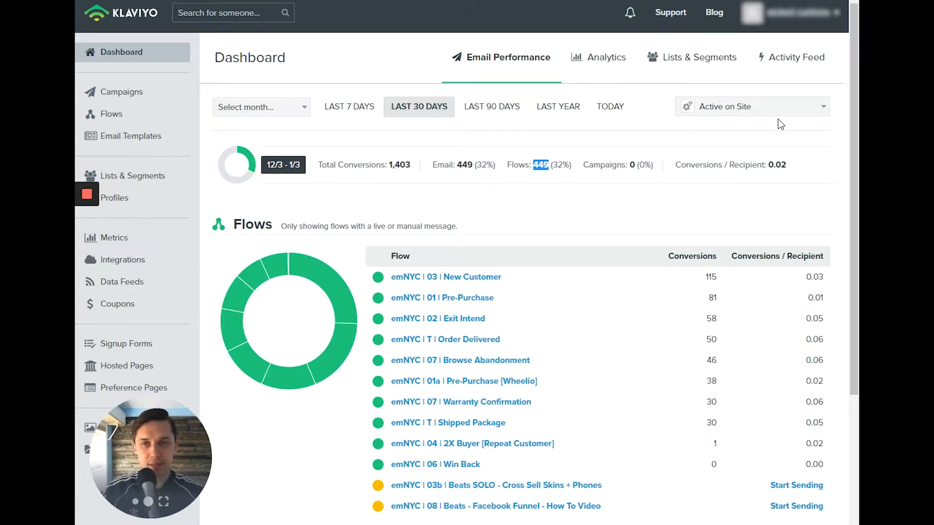
# Step: Search 'place' in the metric list and choose Placed Order as the conversion metric
pyautogui.click(752, 106)
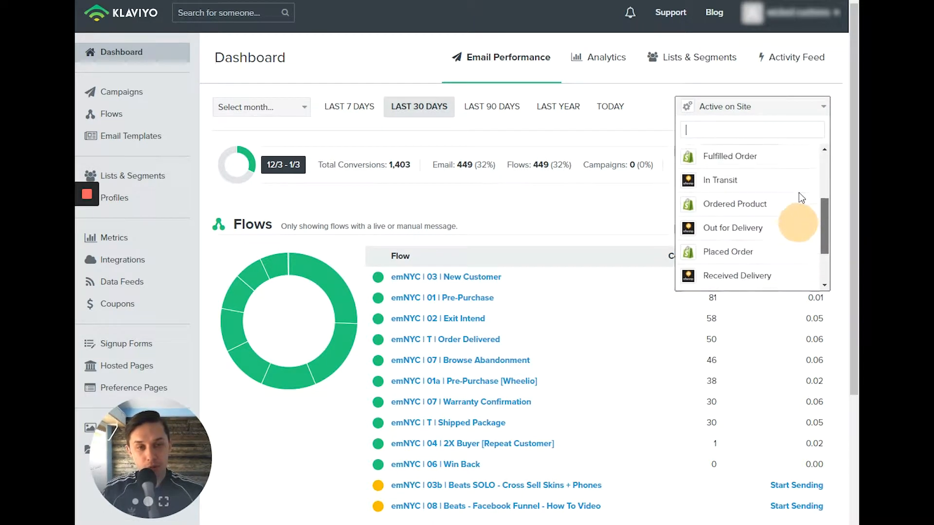
pyautogui.scroll(-3)
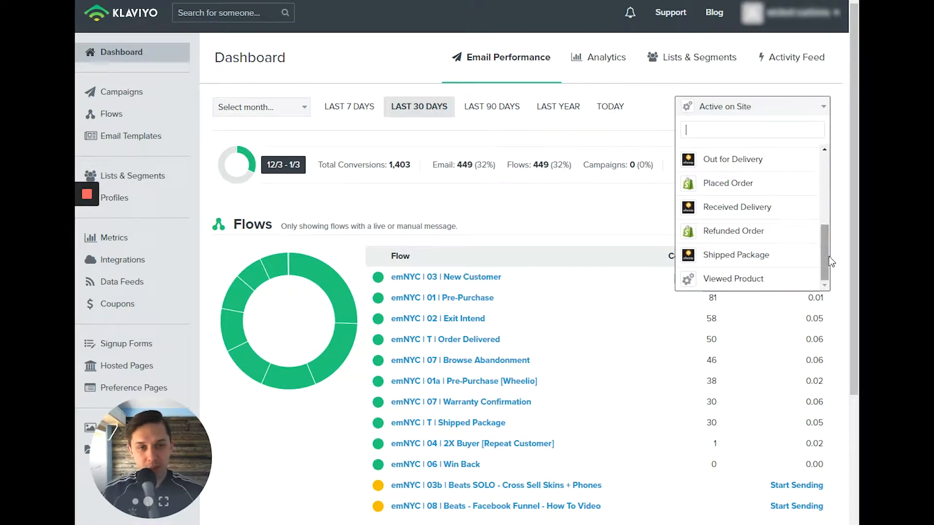
pyautogui.write('place')
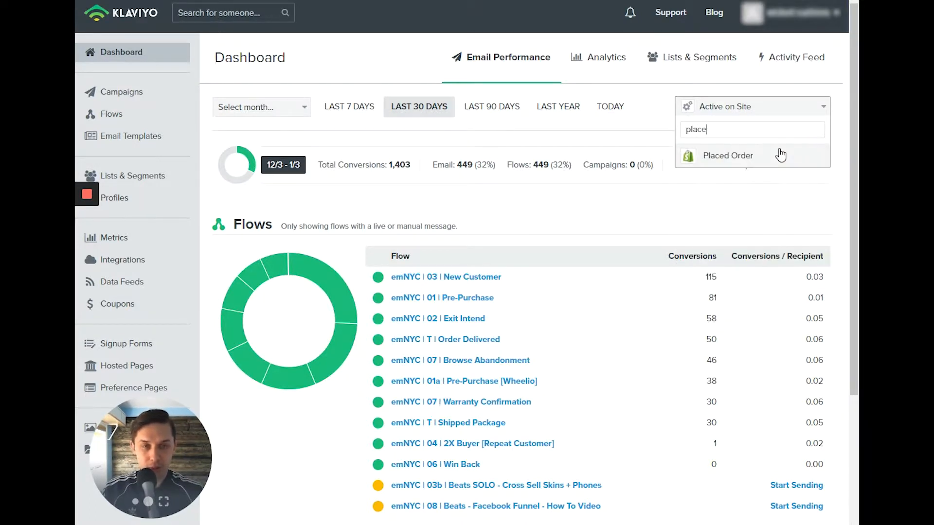
pyautogui.click(728, 156)
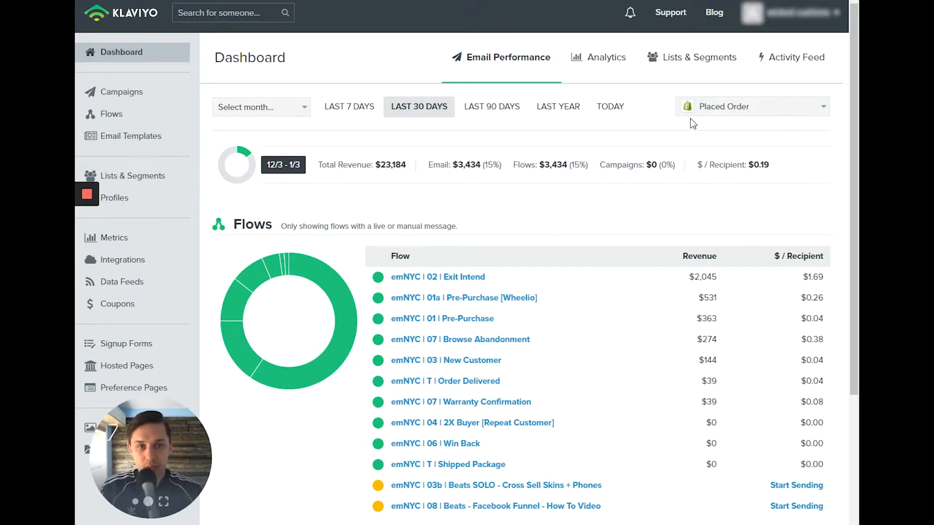
# Step: Try Viewed Product, then settle on Cancelled Order so every flow shows $0 revenue
pyautogui.click(750, 106)
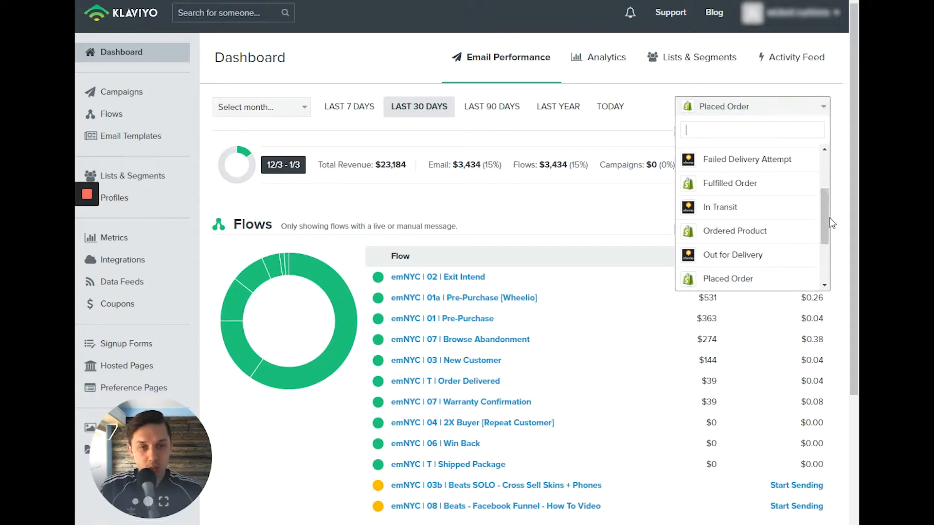
pyautogui.scroll(-3)
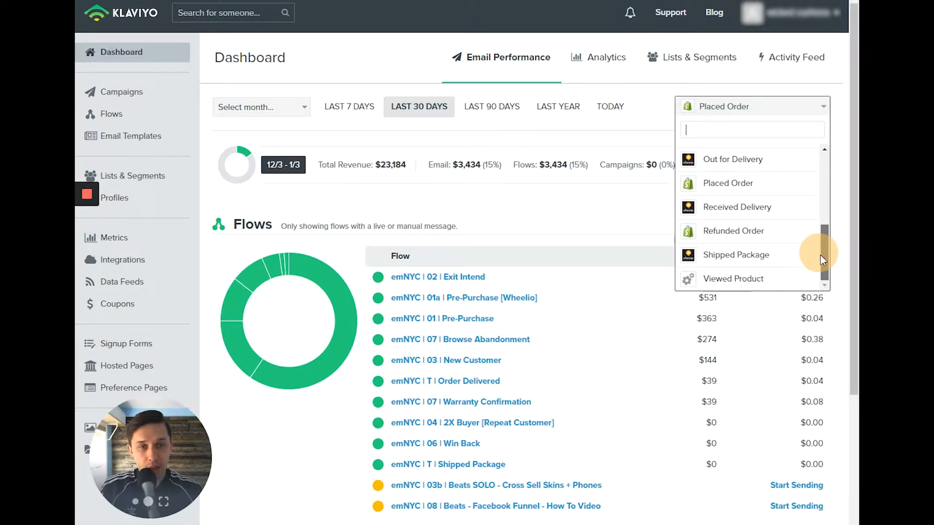
pyautogui.click(733, 278)
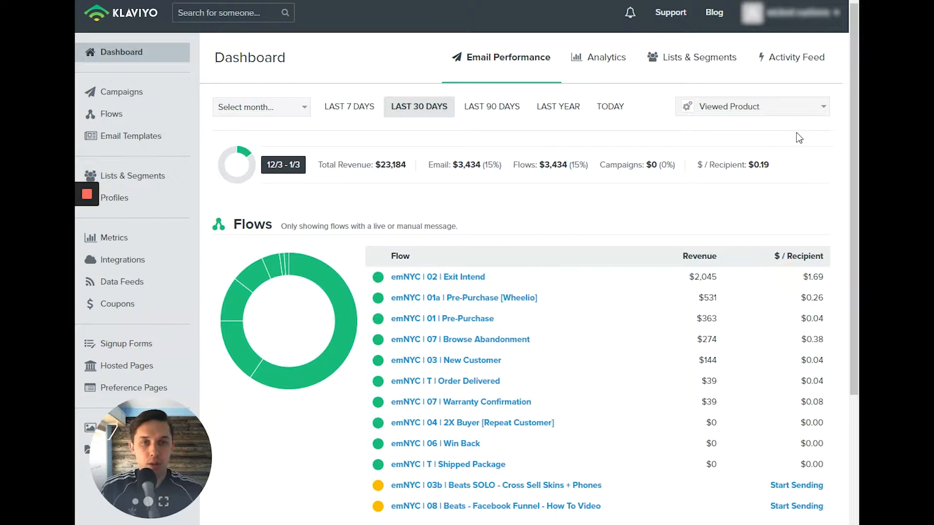
pyautogui.click(752, 106)
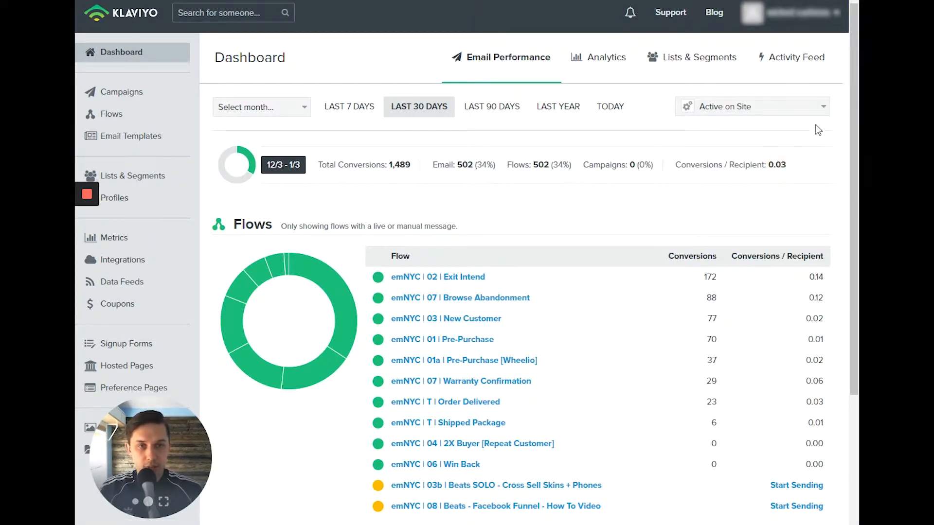
pyautogui.click(751, 106)
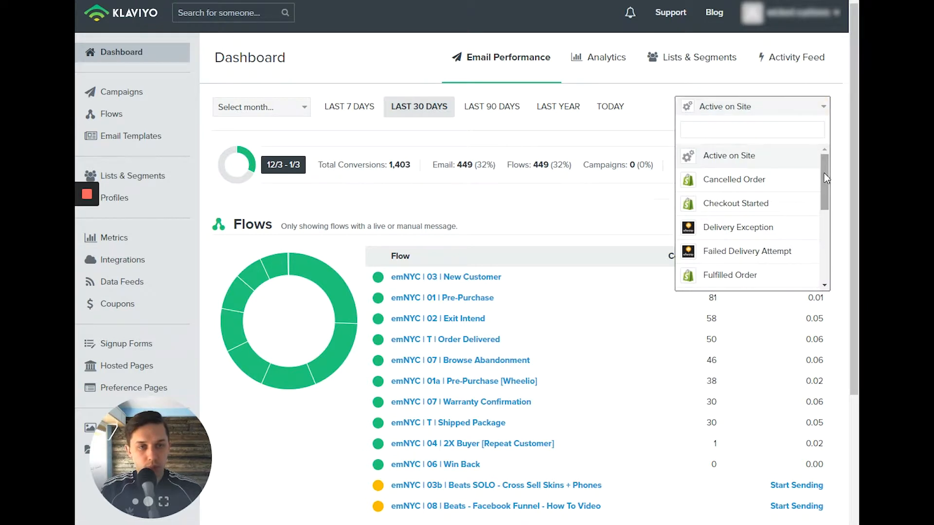
pyautogui.click(733, 179)
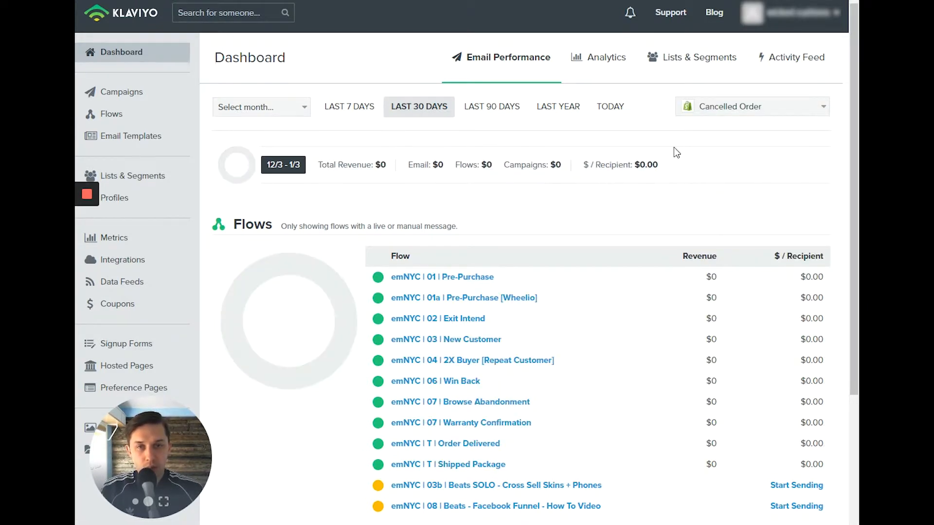
pyautogui.moveTo(330, 459)
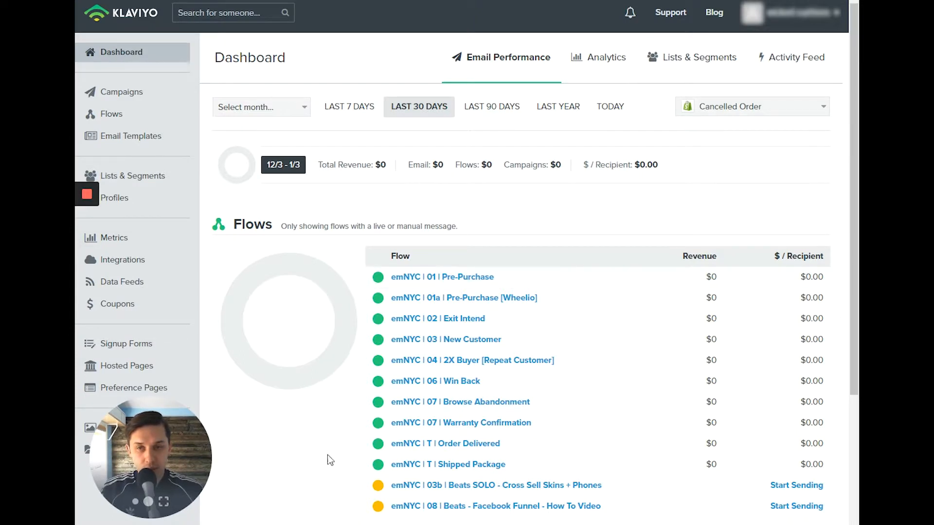
pyautogui.moveTo(639, 240)
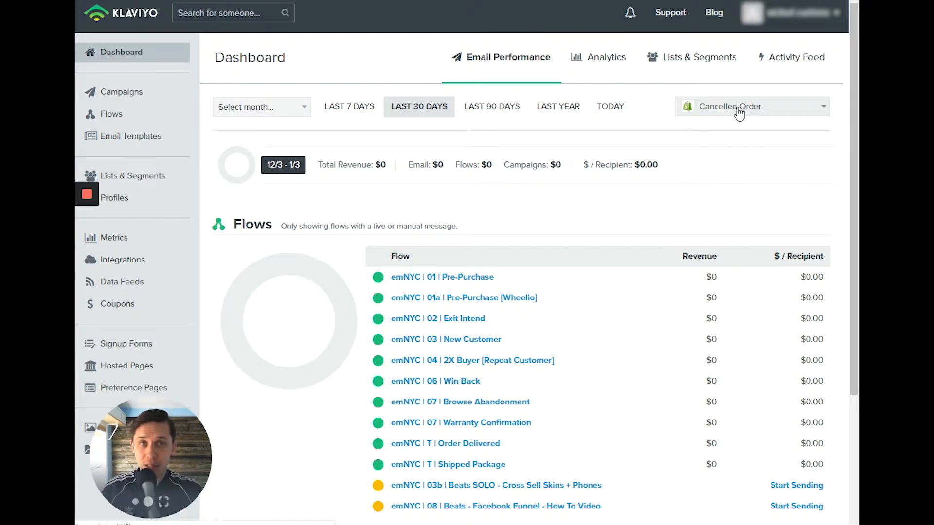
# Step: Cycle the metric through Placed Order to Active on Site, then enter the emNYC | 03 | New Customer flow
pyautogui.click(750, 106)
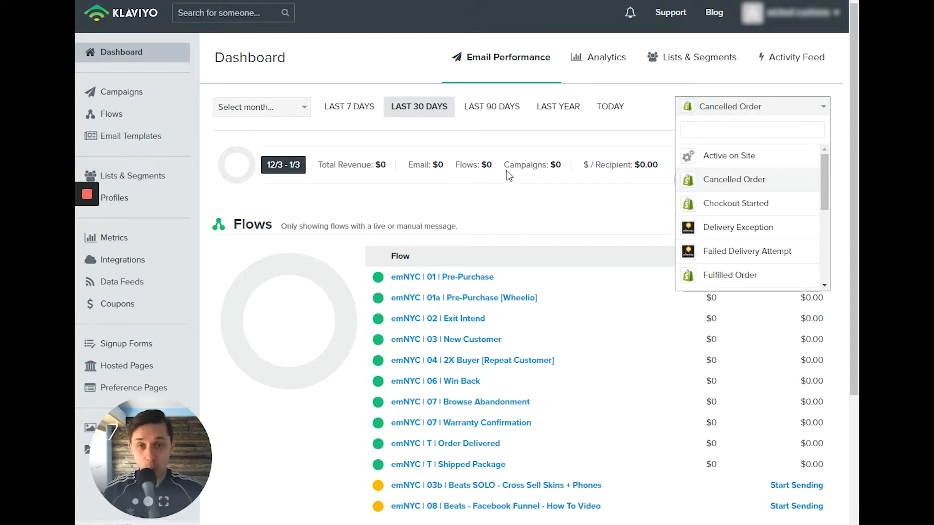
pyautogui.click(733, 179)
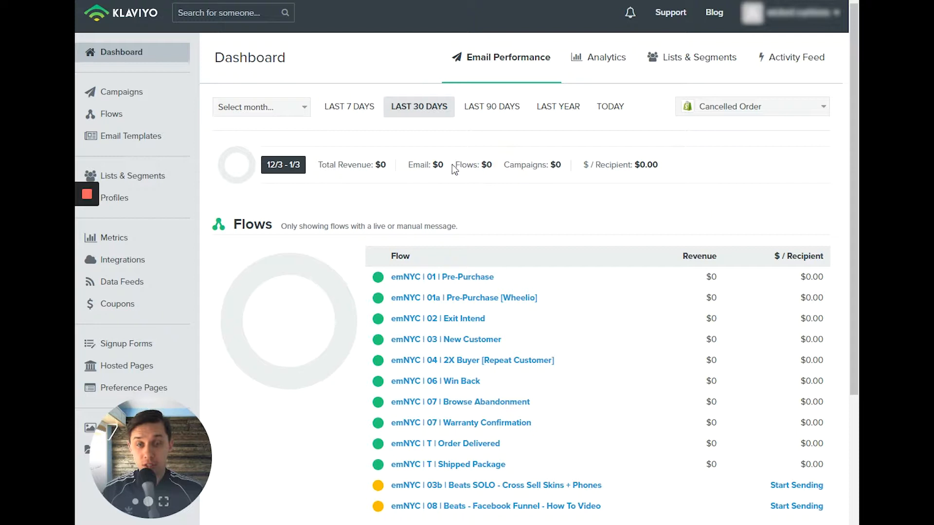
pyautogui.click(752, 106)
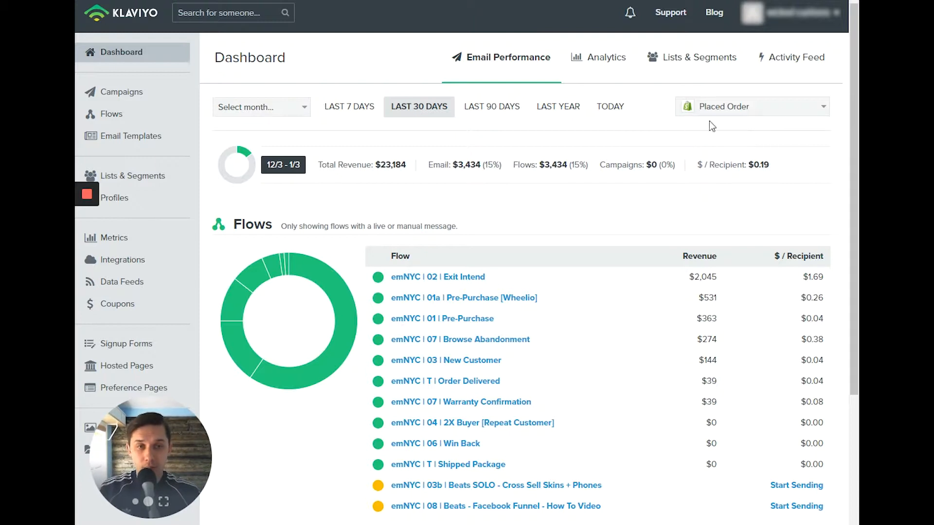
pyautogui.click(752, 106)
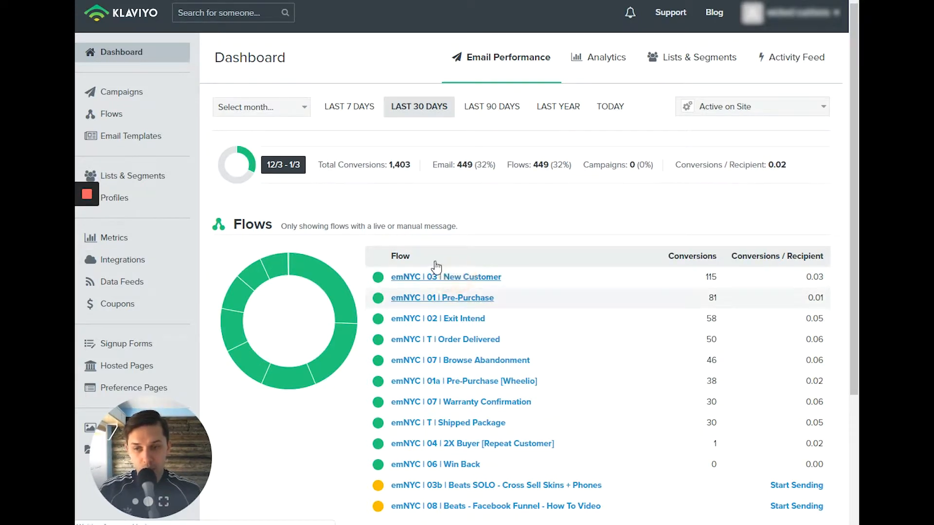
pyautogui.click(442, 297)
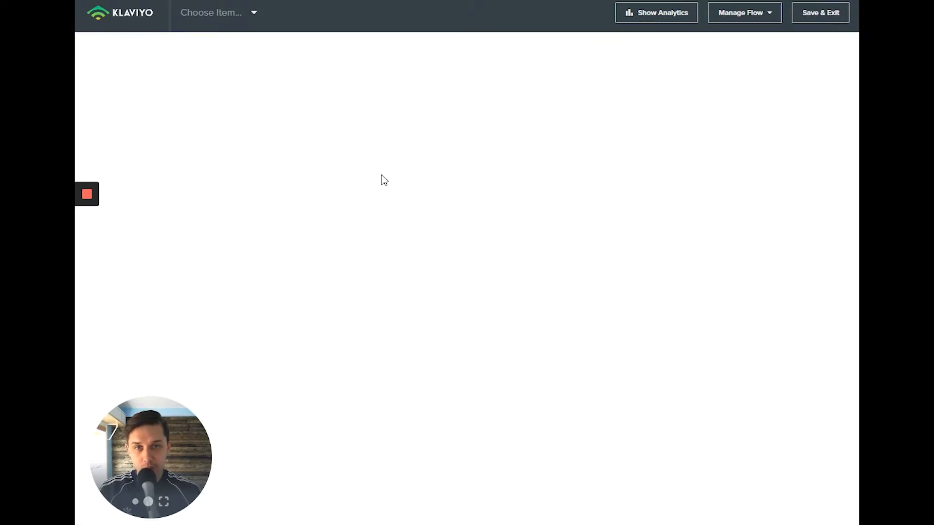
# Step: Show analytics on the New Customer flow's emails to view their performance stats
pyautogui.click(656, 13)
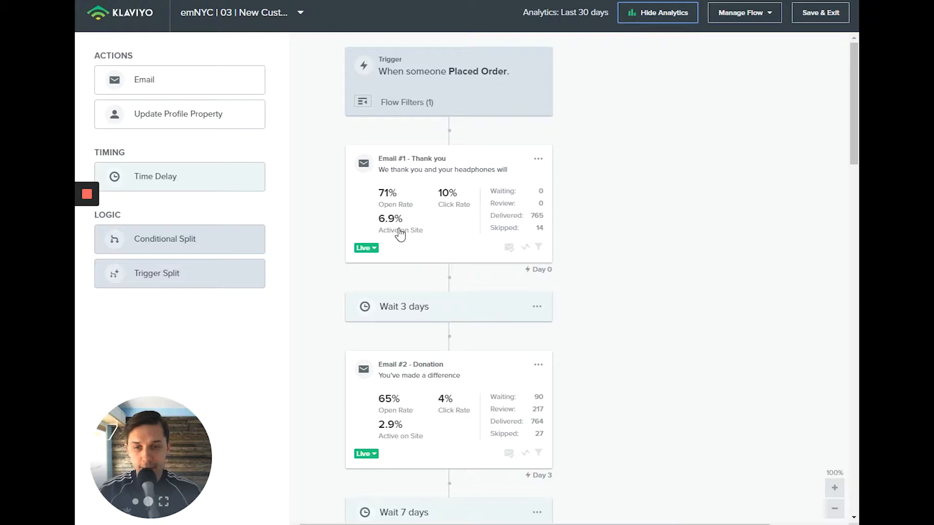
pyautogui.moveTo(239, 100)
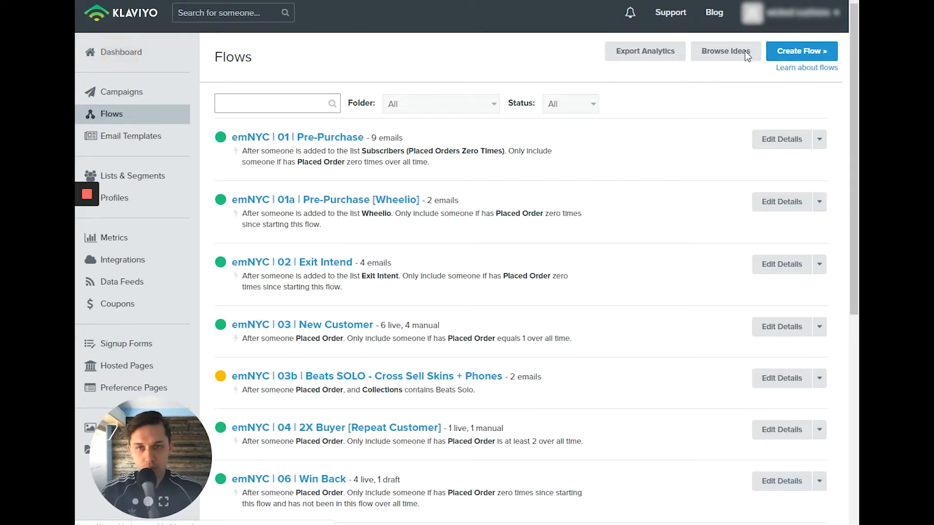
# Step: Search 'pla' and set the metric to Placed Order, then view the Exit Intend flow with analytics shown
pyautogui.click(120, 51)
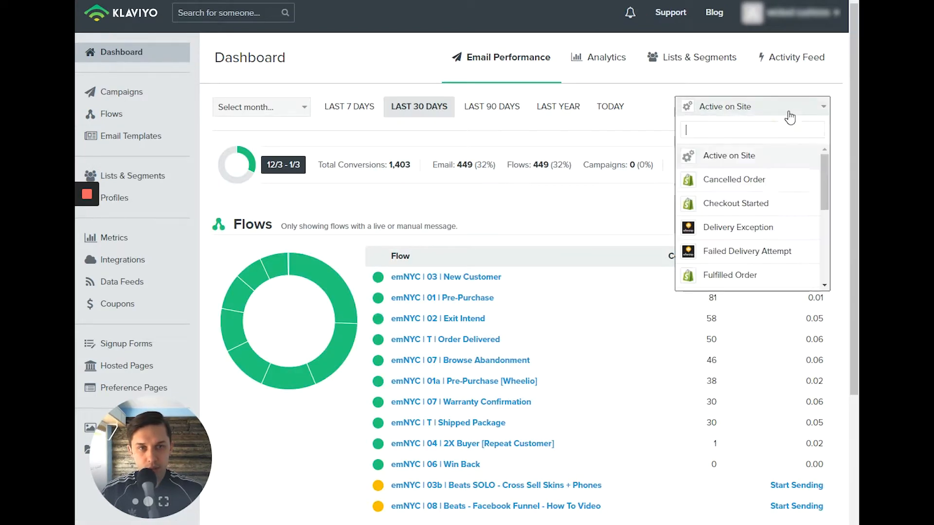
pyautogui.write('pla')
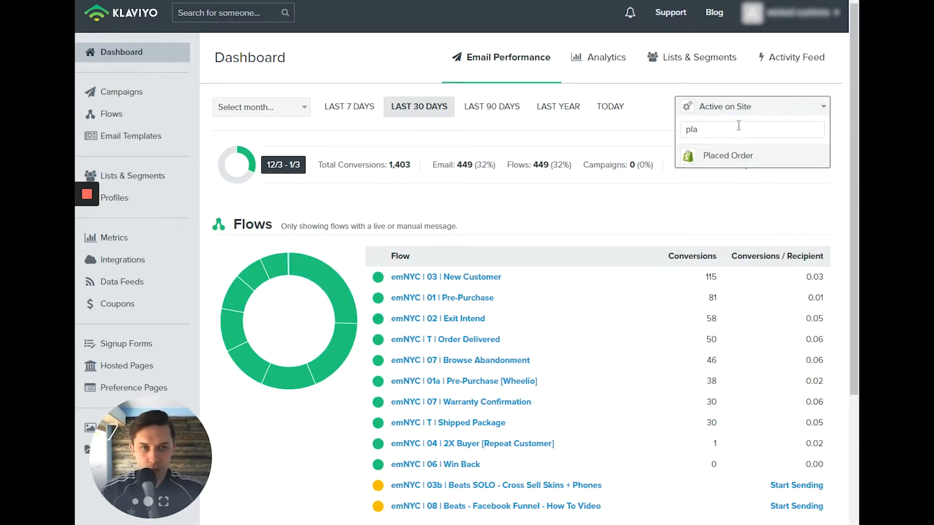
pyautogui.click(727, 156)
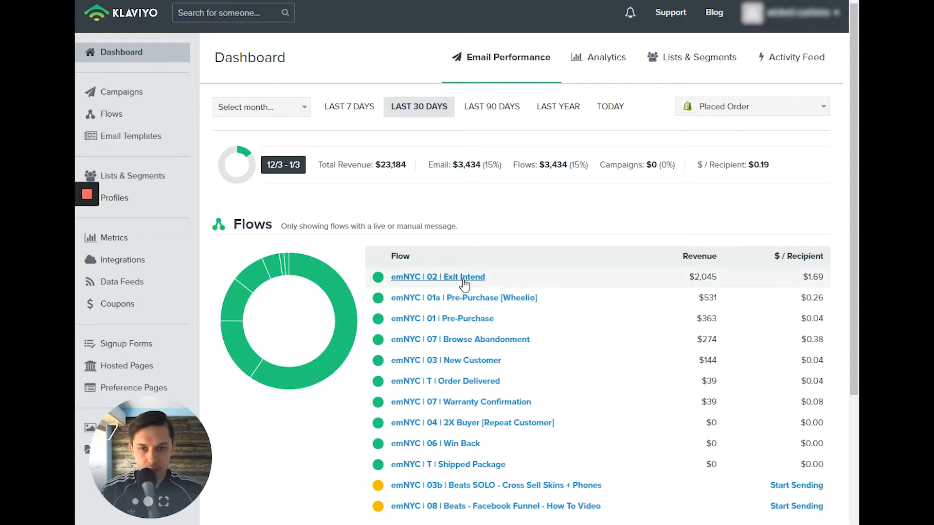
pyautogui.click(438, 277)
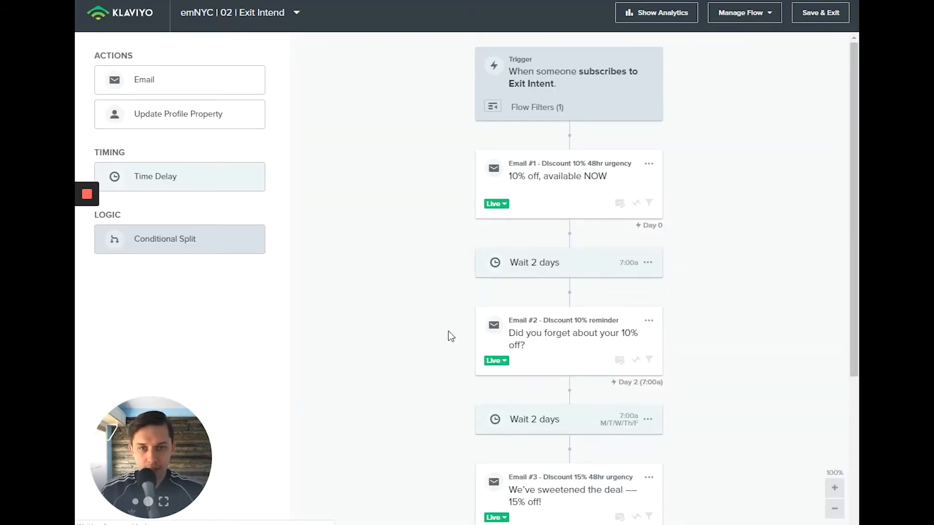
pyautogui.click(655, 13)
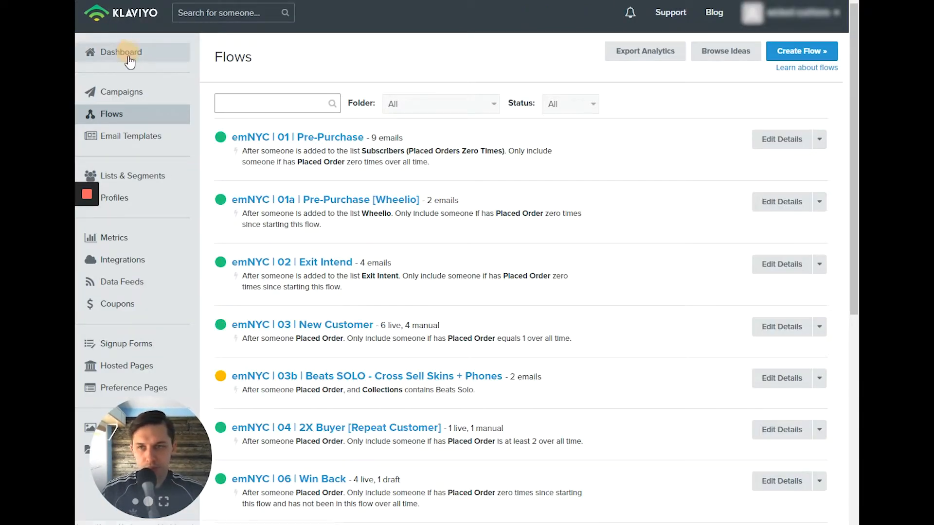
# Step: Review the New Customer flow's Placed Order figures like $39.95, then return to the revenue dashboard
pyautogui.click(121, 51)
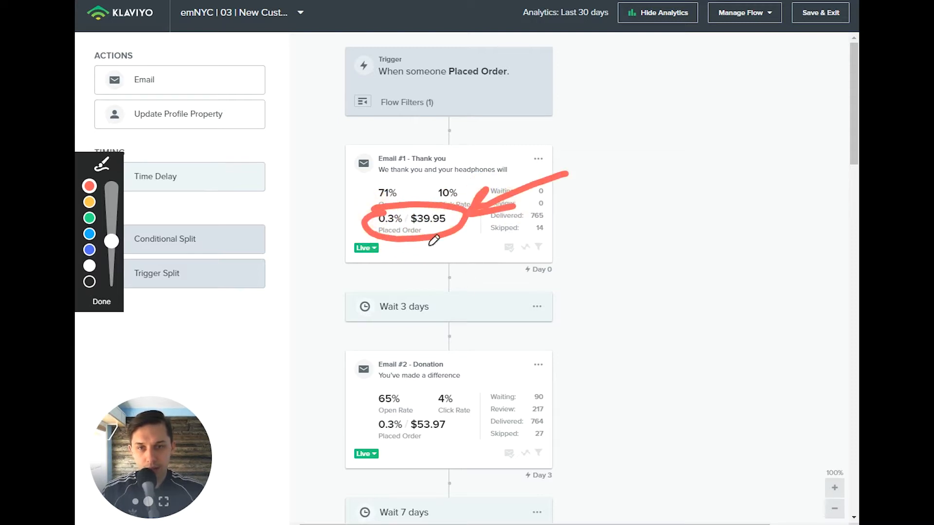
pyautogui.click(102, 302)
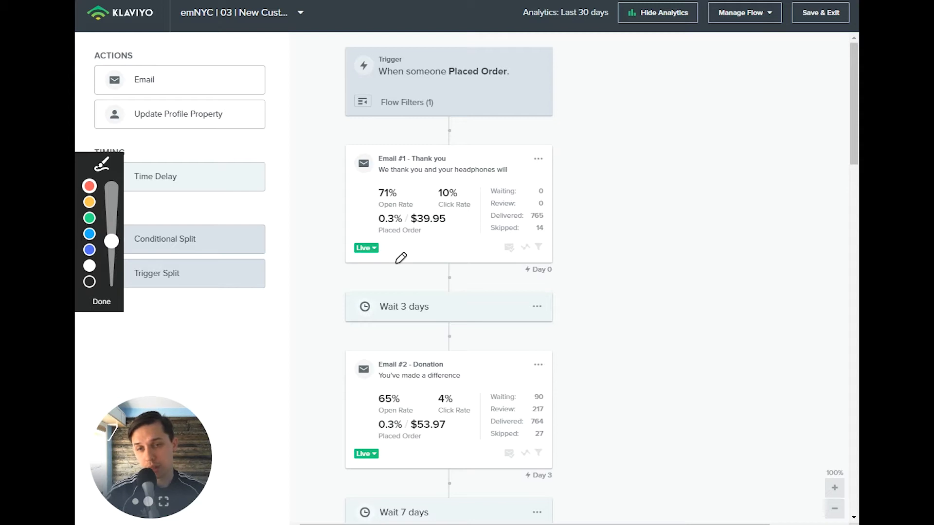
pyautogui.moveTo(583, 160)
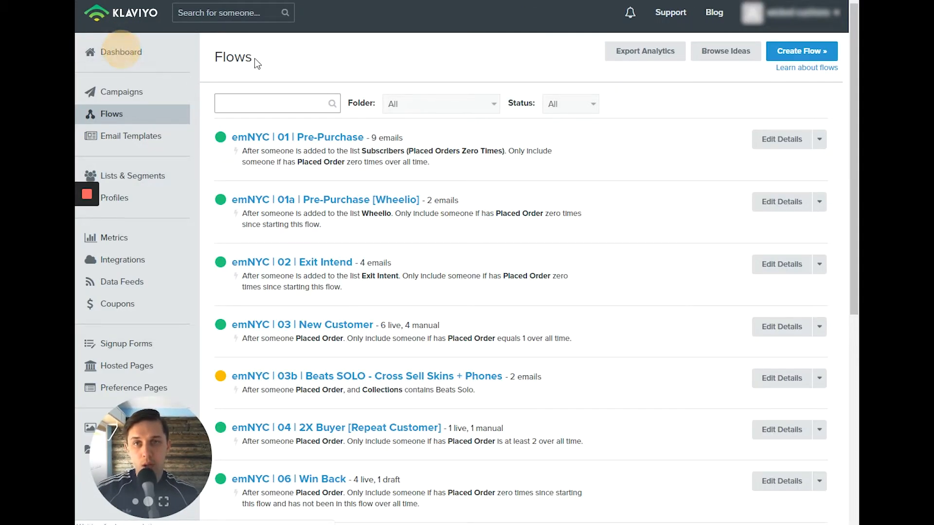
pyautogui.click(120, 51)
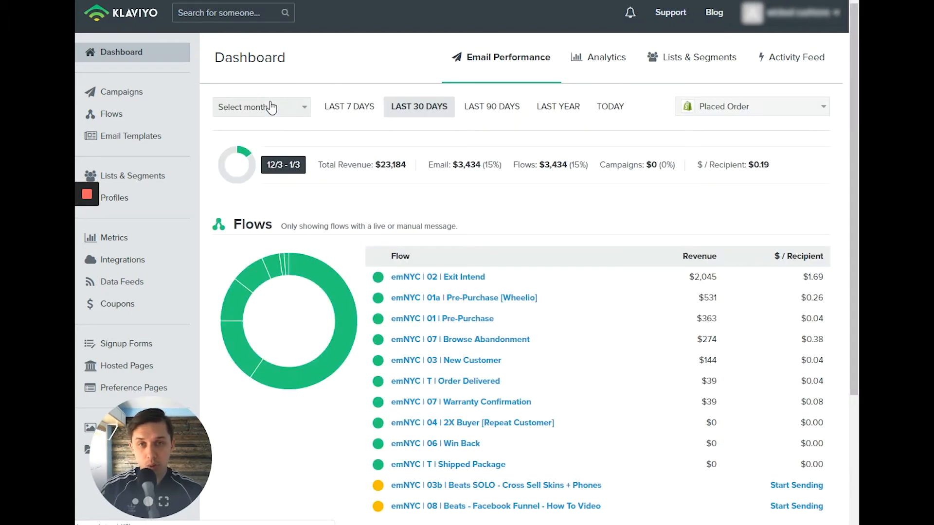